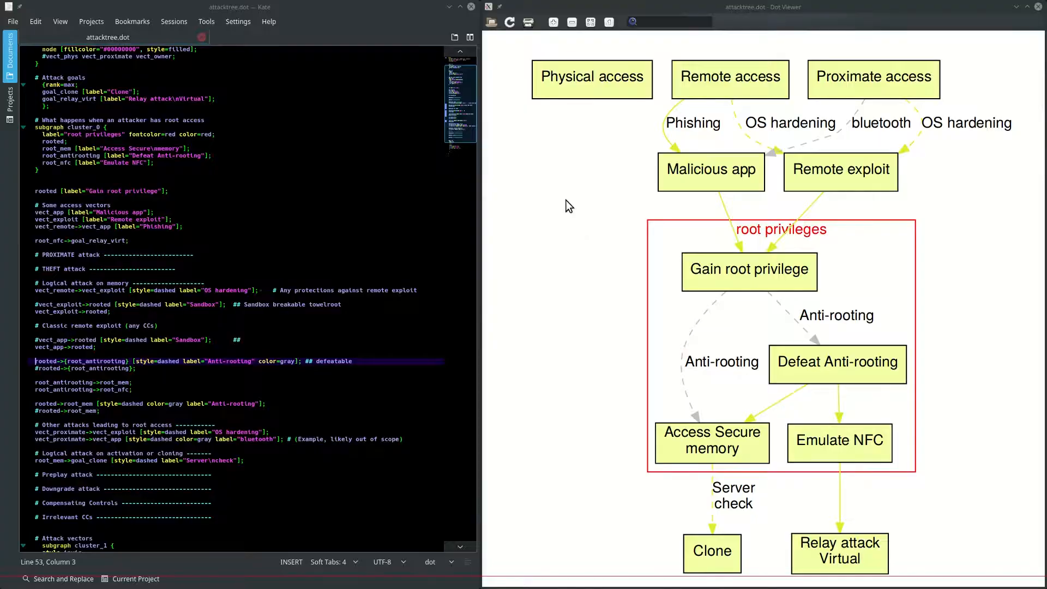
{"action": "mouse_move", "coordinate": [954, 97]}
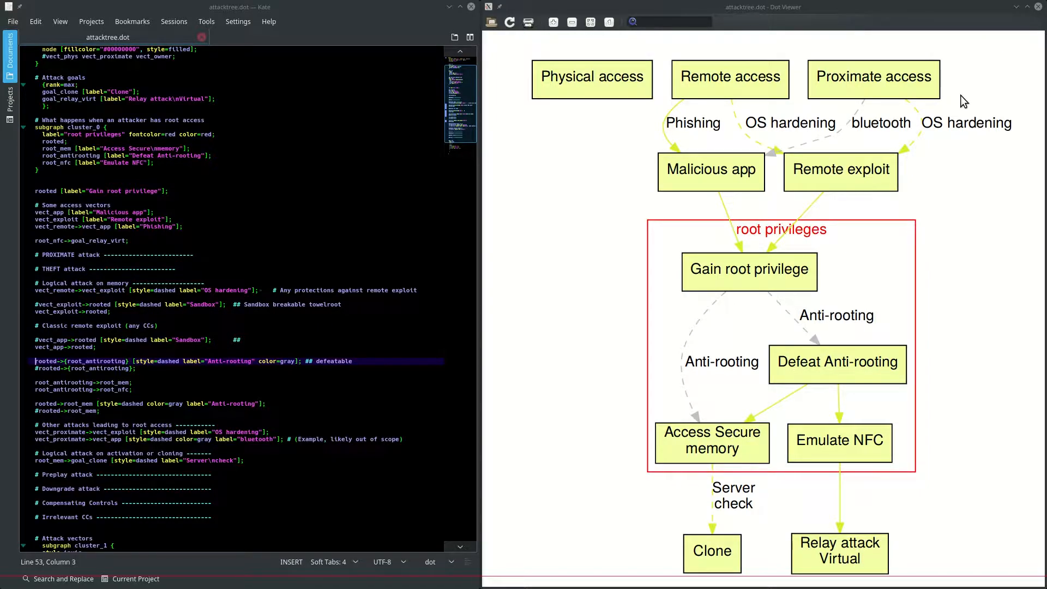
{"action": "mouse_move", "coordinate": [944, 569]}
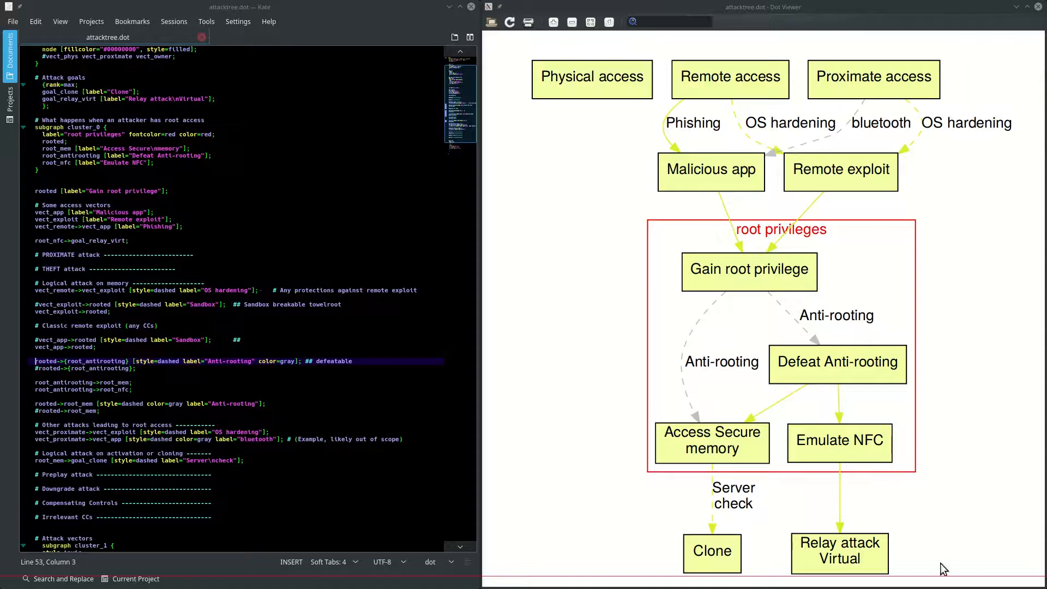
{"action": "mouse_move", "coordinate": [779, 548]}
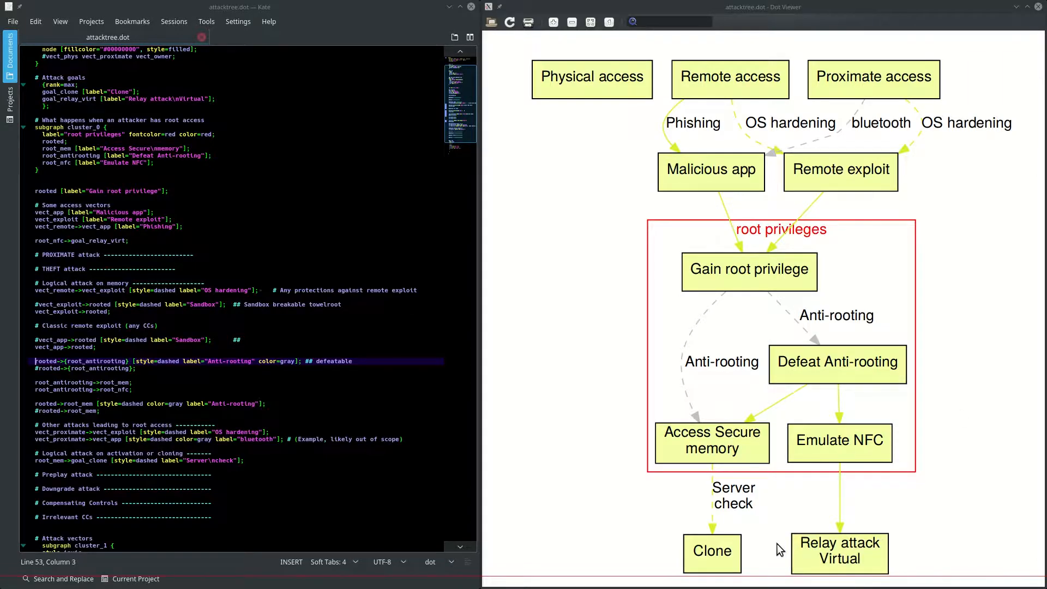
{"action": "left_click", "coordinate": [711, 551]}
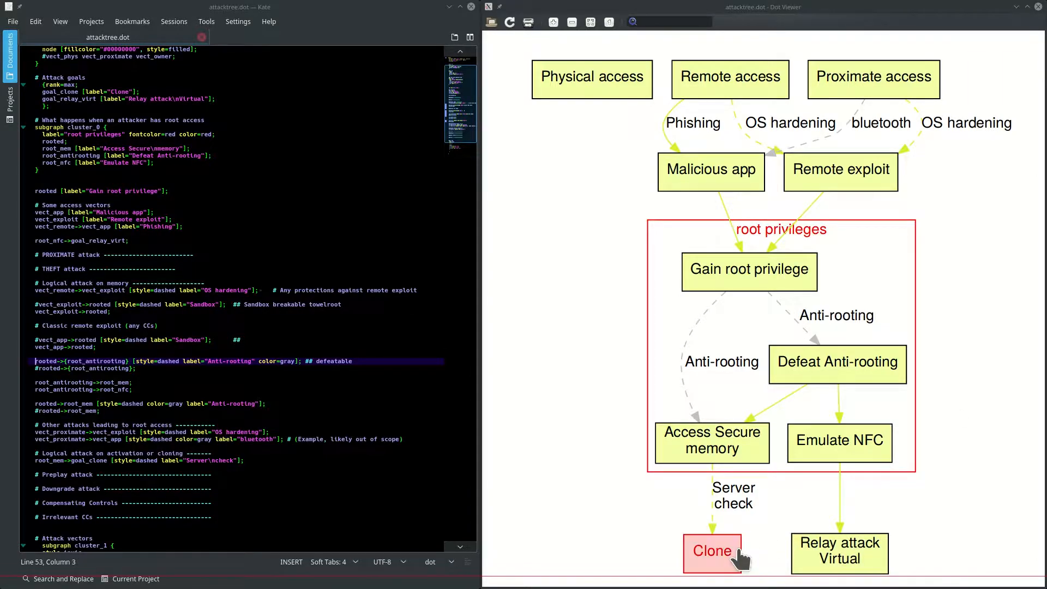
{"action": "mouse_move", "coordinate": [838, 553]}
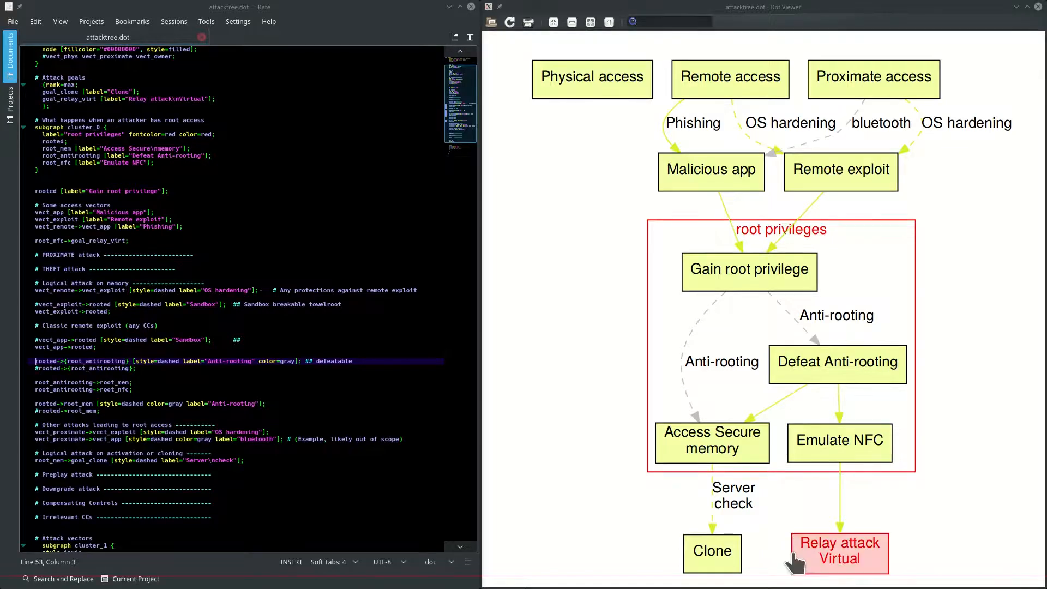
{"action": "mouse_move", "coordinate": [839, 568]}
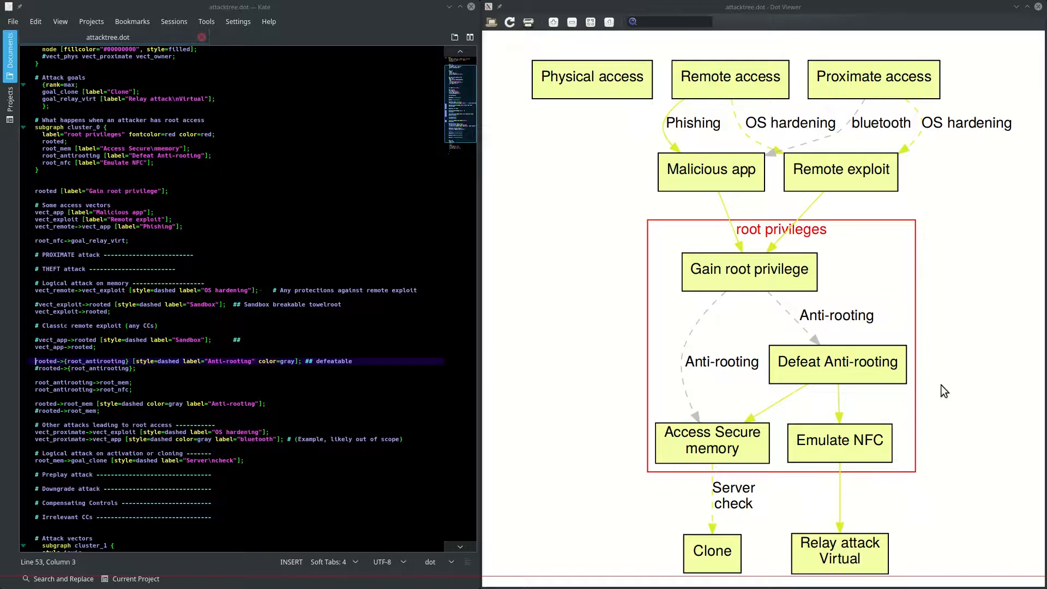
{"action": "mouse_move", "coordinate": [926, 216]}
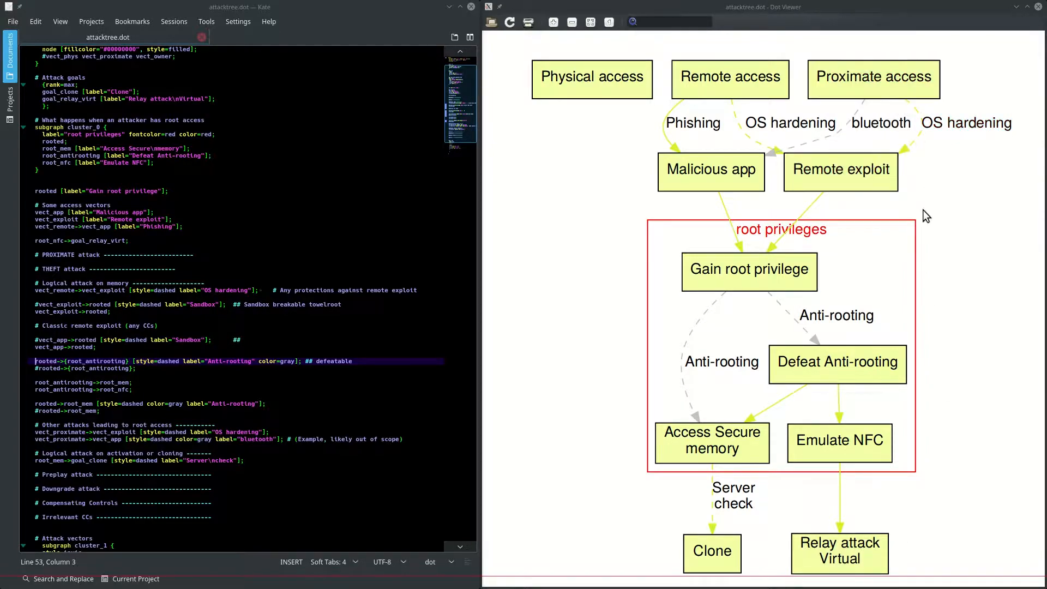
{"action": "mouse_move", "coordinate": [929, 211]}
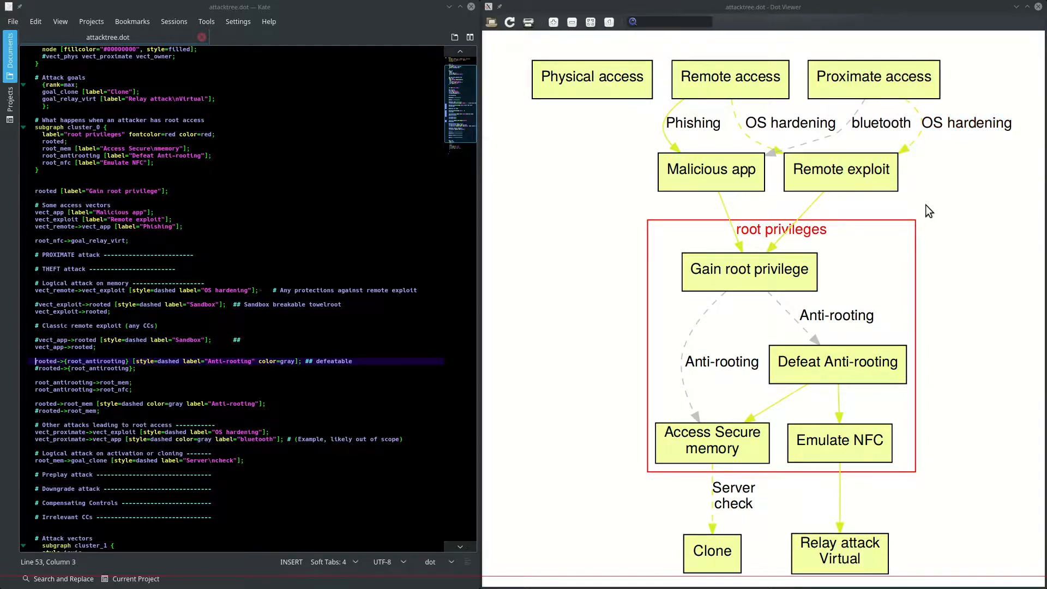
{"action": "mouse_move", "coordinate": [830, 209]}
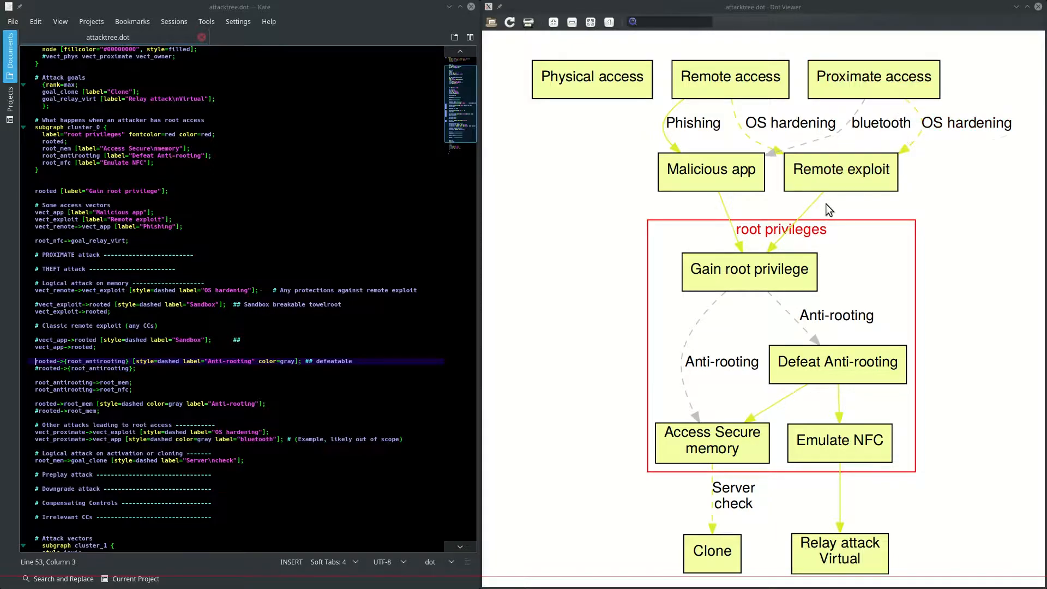